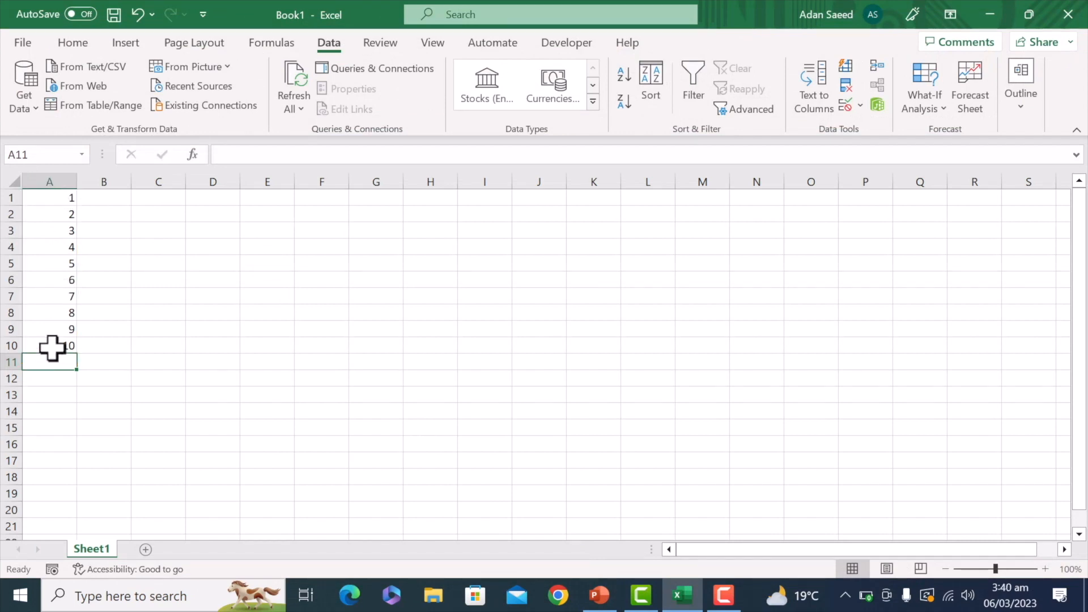
pyautogui.moveTo(44, 339)
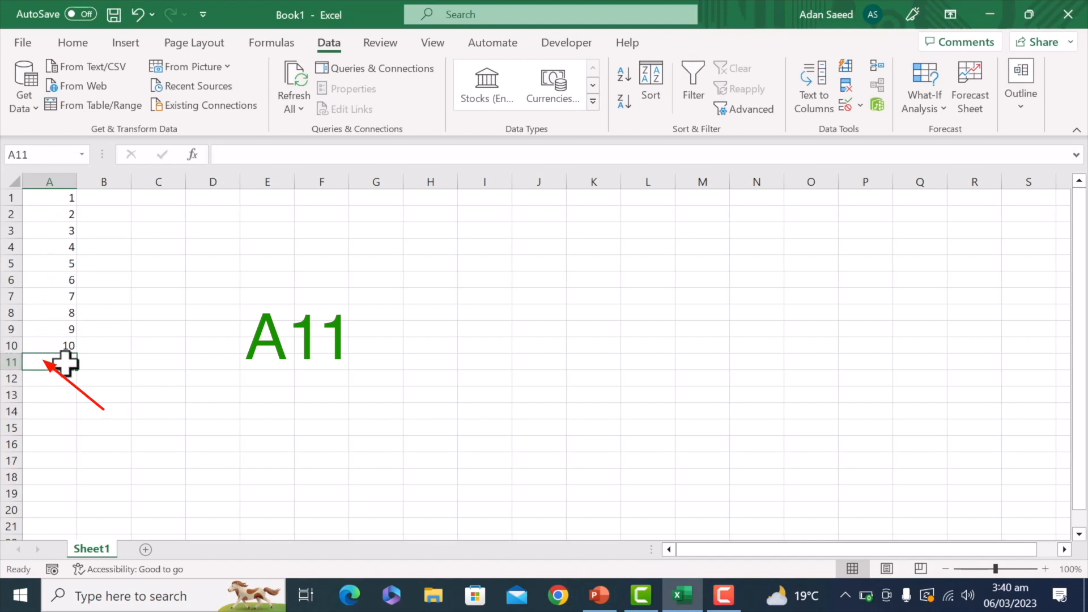
pyautogui.moveTo(88, 311)
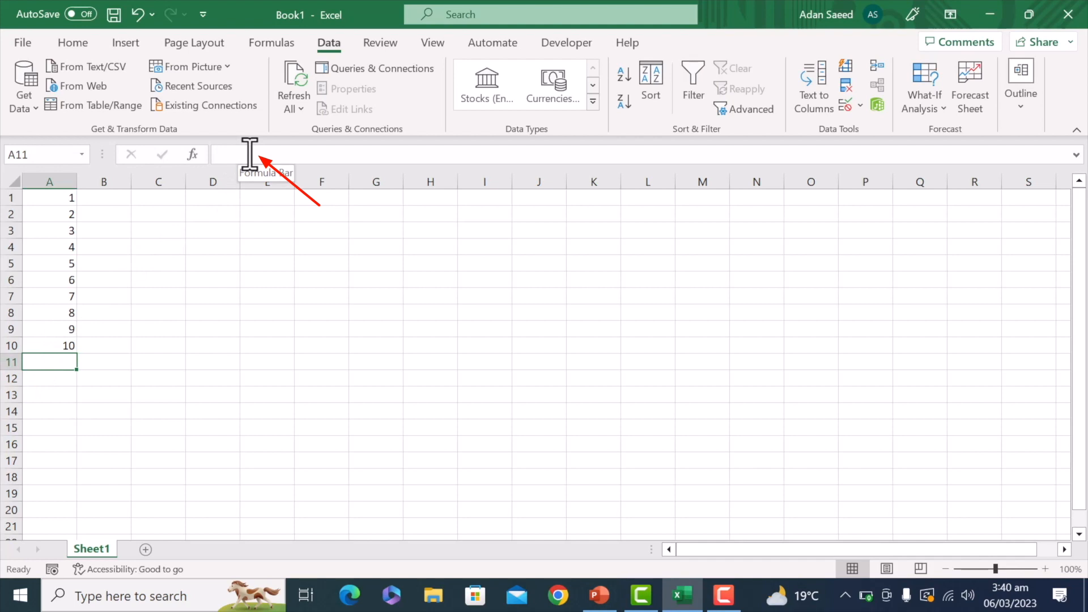
# - Enter =SUM(A1:A10) in A11 so it displays the total 55
pyautogui.write('=S')
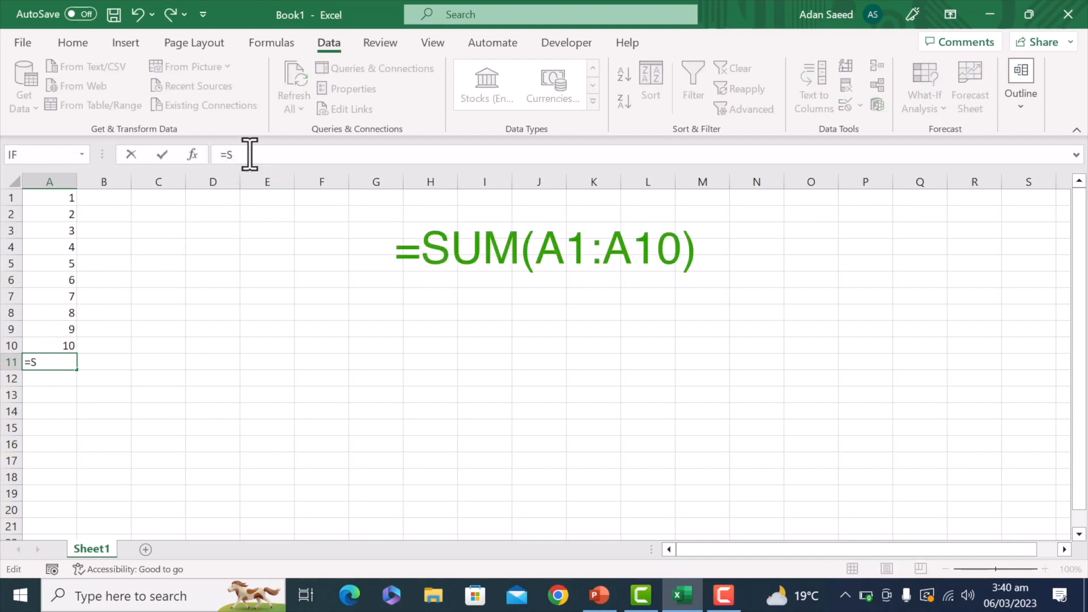
pyautogui.write('UM')
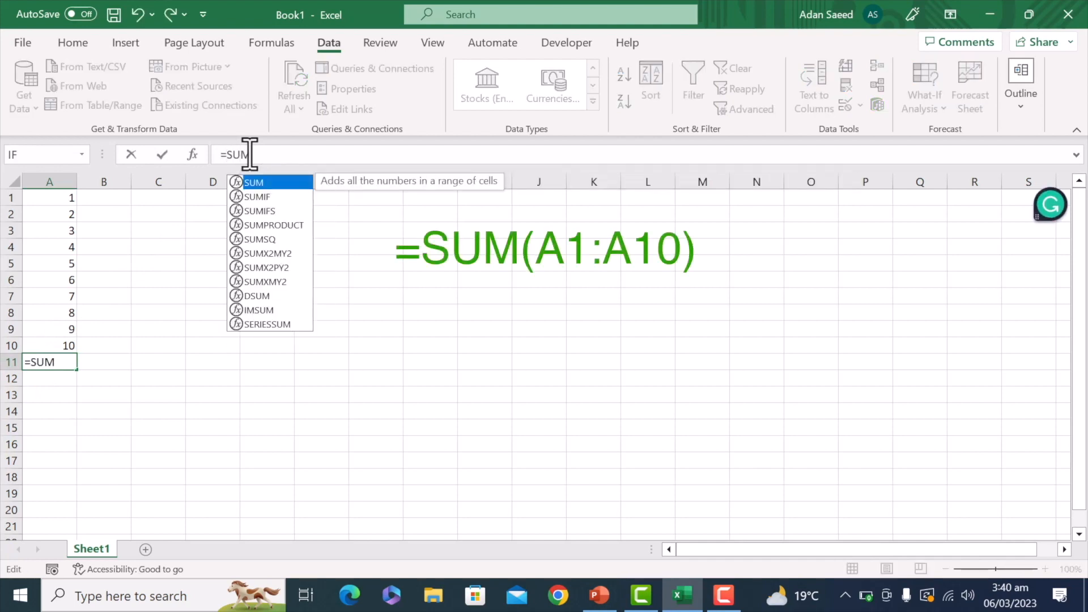
pyautogui.write('(A')
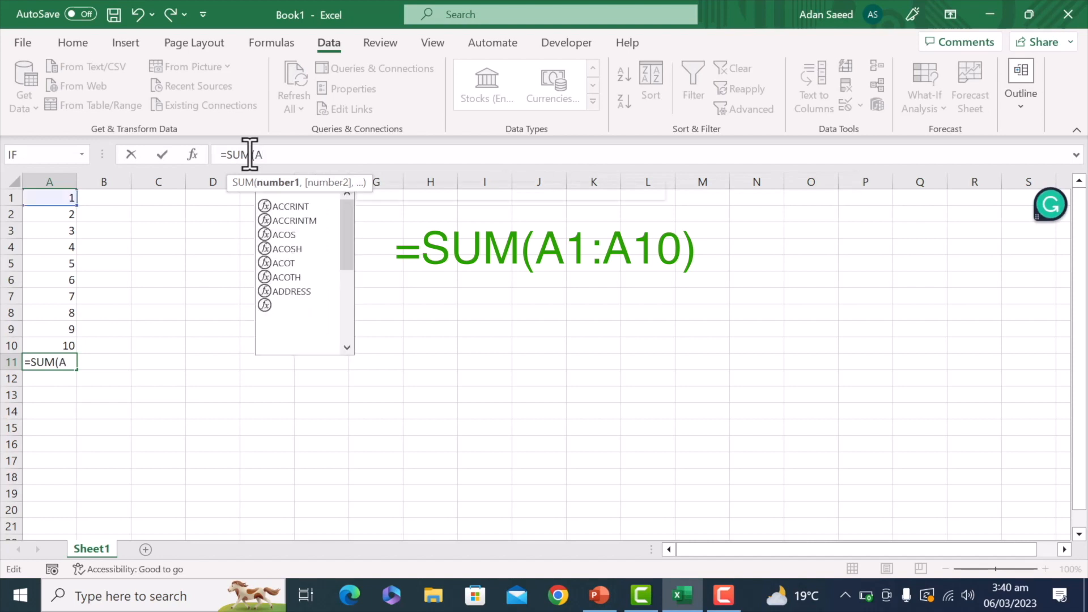
pyautogui.write('1:')
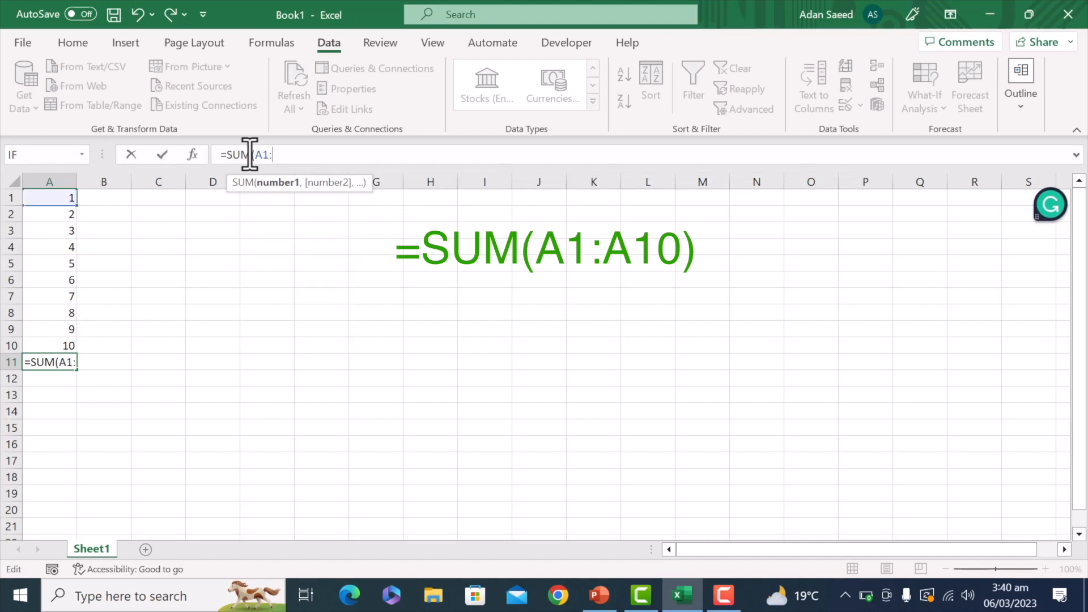
pyautogui.moveTo(49, 197); pyautogui.dragTo(49, 345)
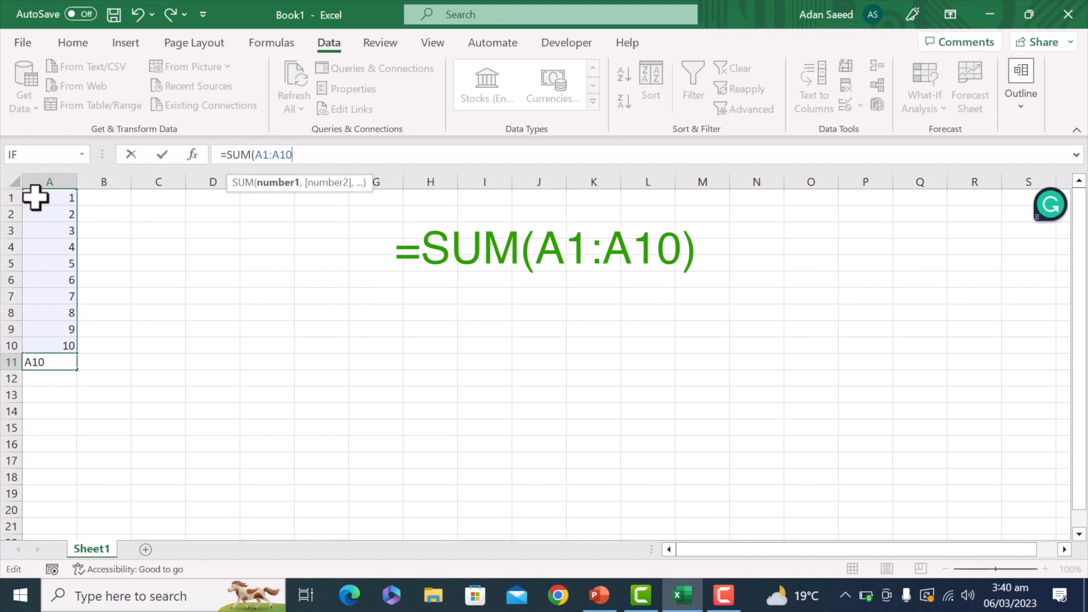
pyautogui.moveTo(49, 197); pyautogui.dragTo(49, 344)
pyautogui.write(')')
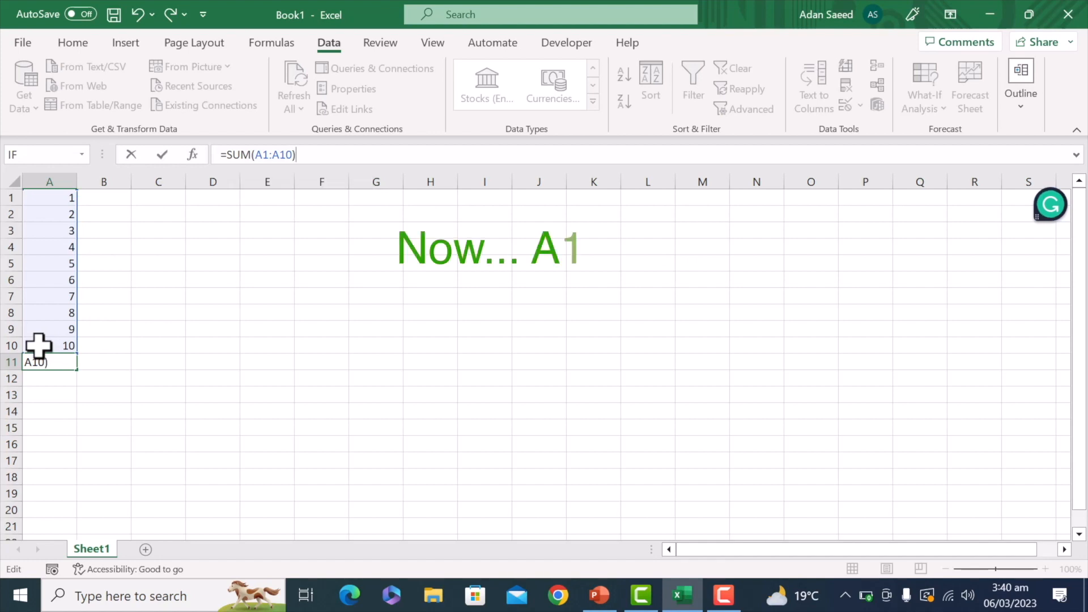
pyautogui.press('enter')
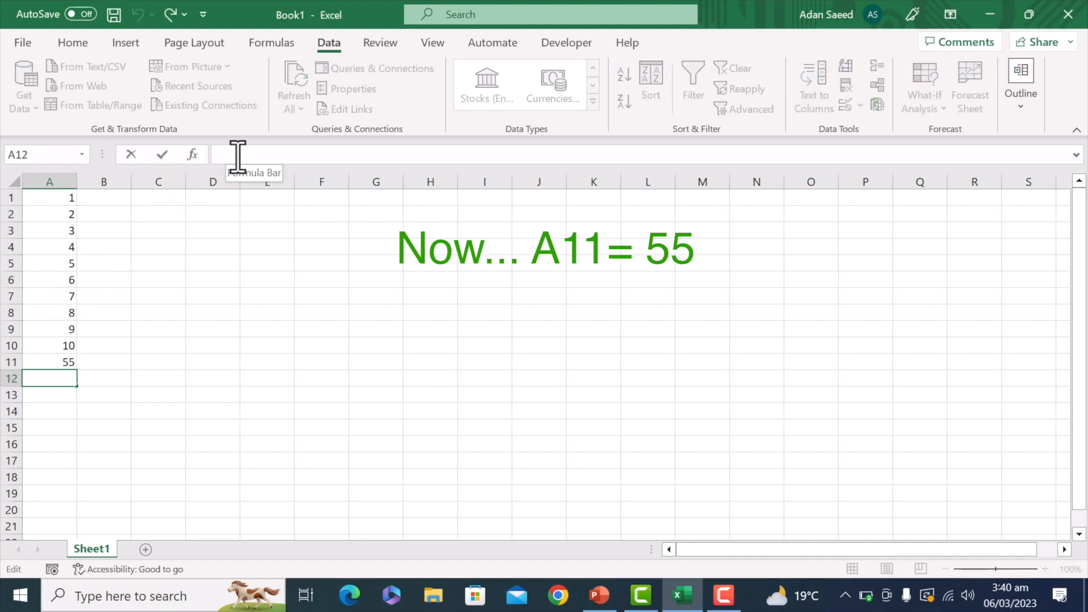
# - Edit A11 to =AVERAGE(A1:A10) so it displays 5.5
pyautogui.write('=(A1:A10)')
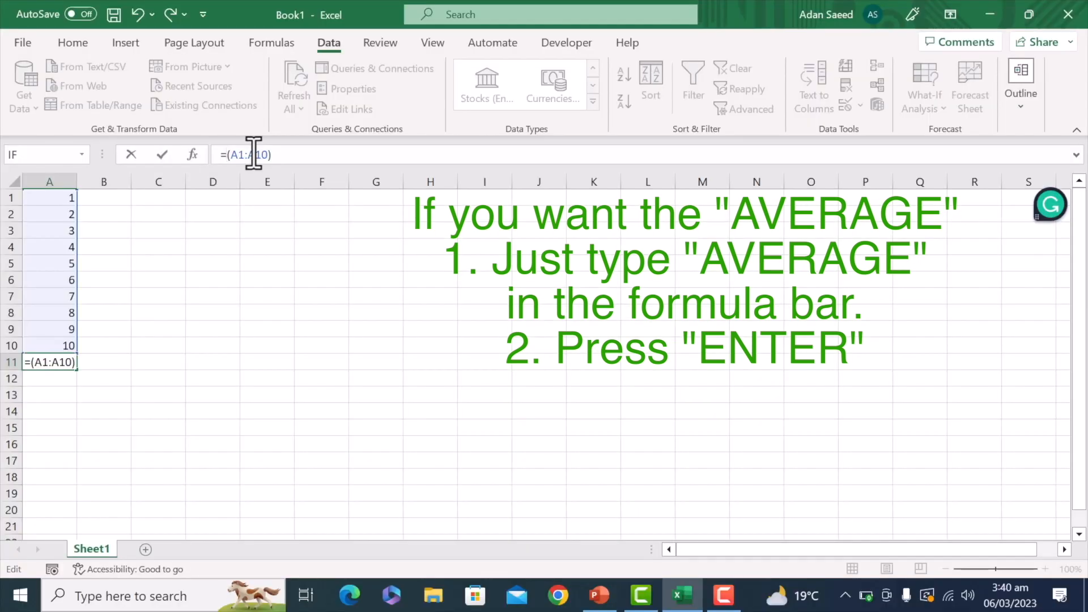
pyautogui.write('AVERA')
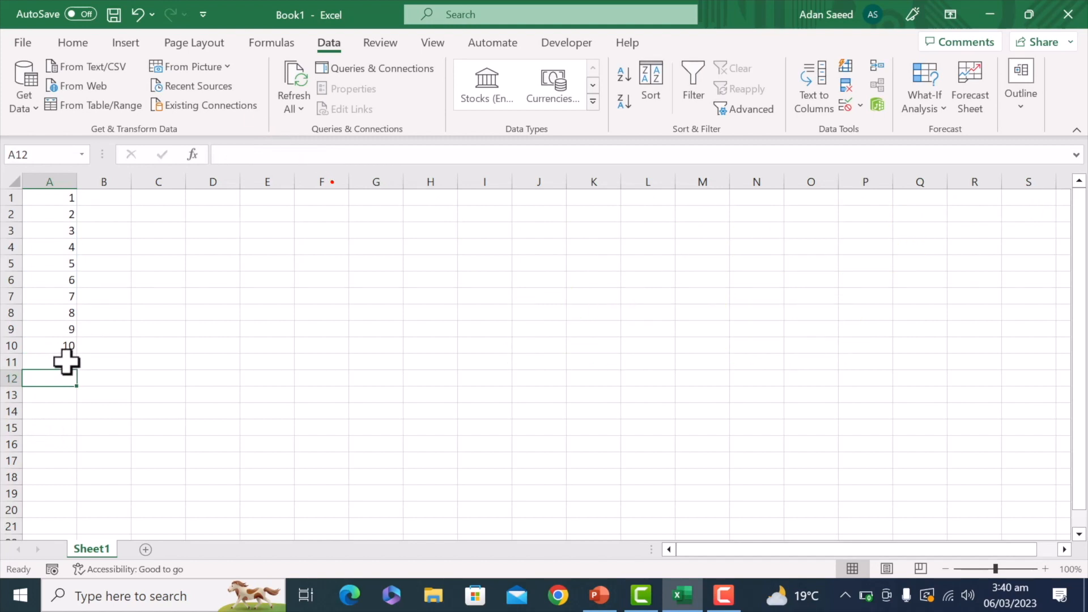
pyautogui.write('5.5')
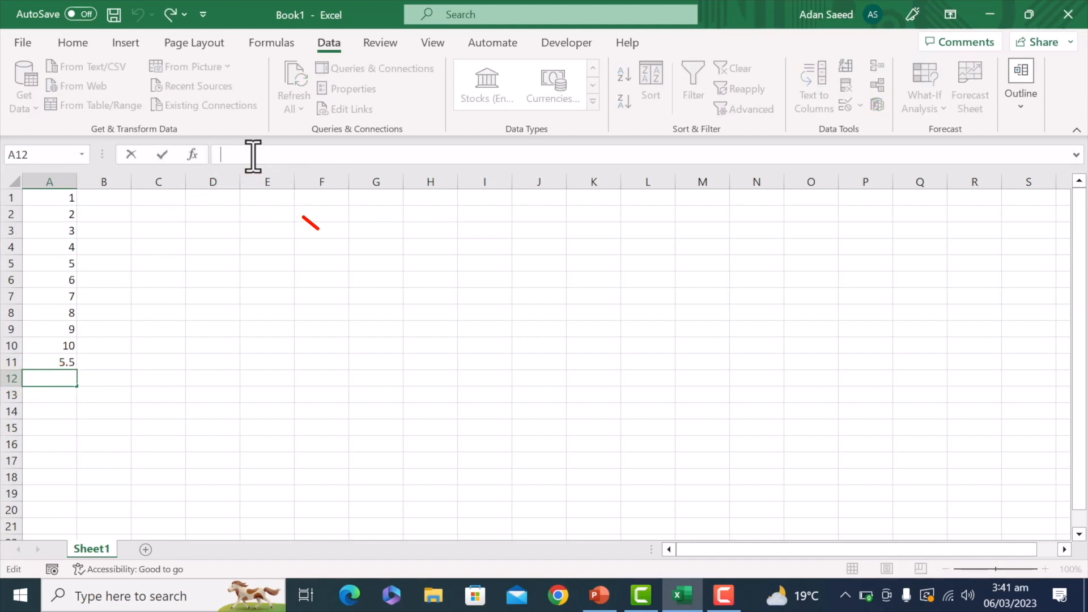
# - Enter =IF(A1>10,"YES","NO") in A12 so it displays NO
pyautogui.write('=')
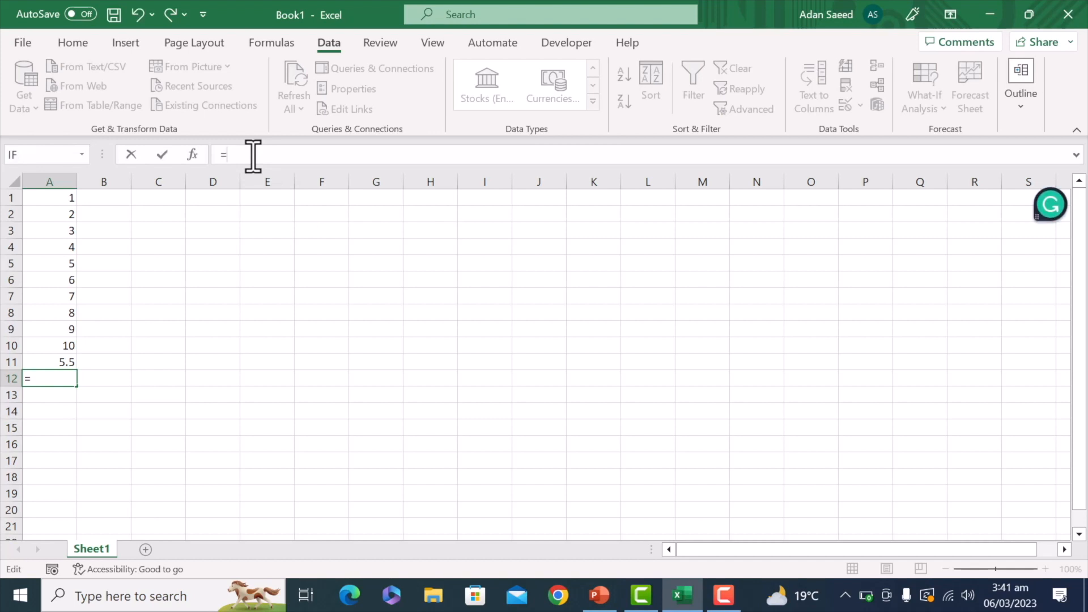
pyautogui.write('IF(')
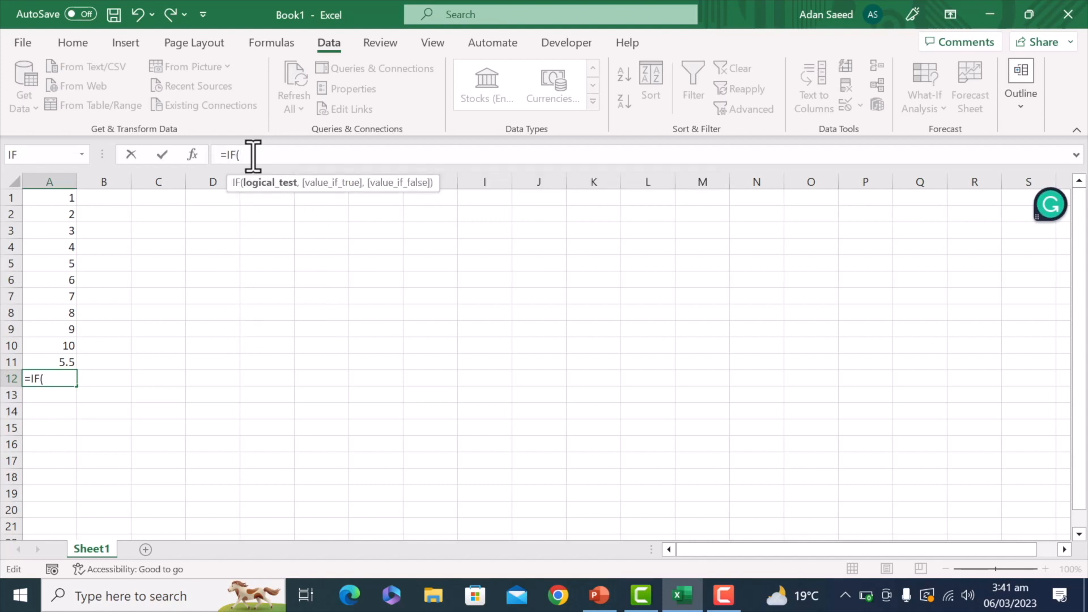
pyautogui.click(48, 197)
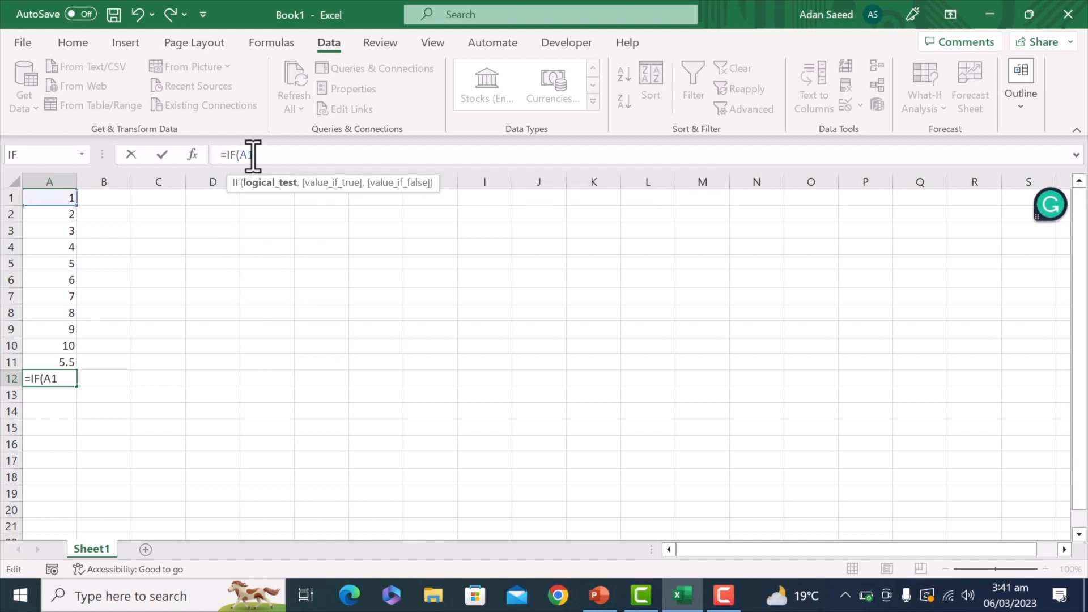
pyautogui.write('>')
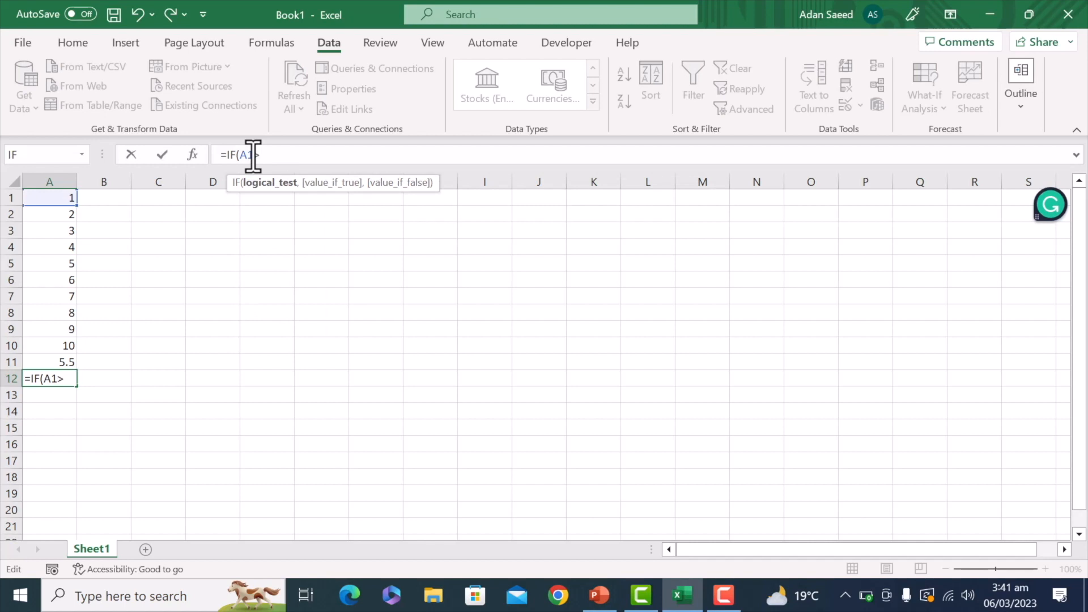
pyautogui.write('10')
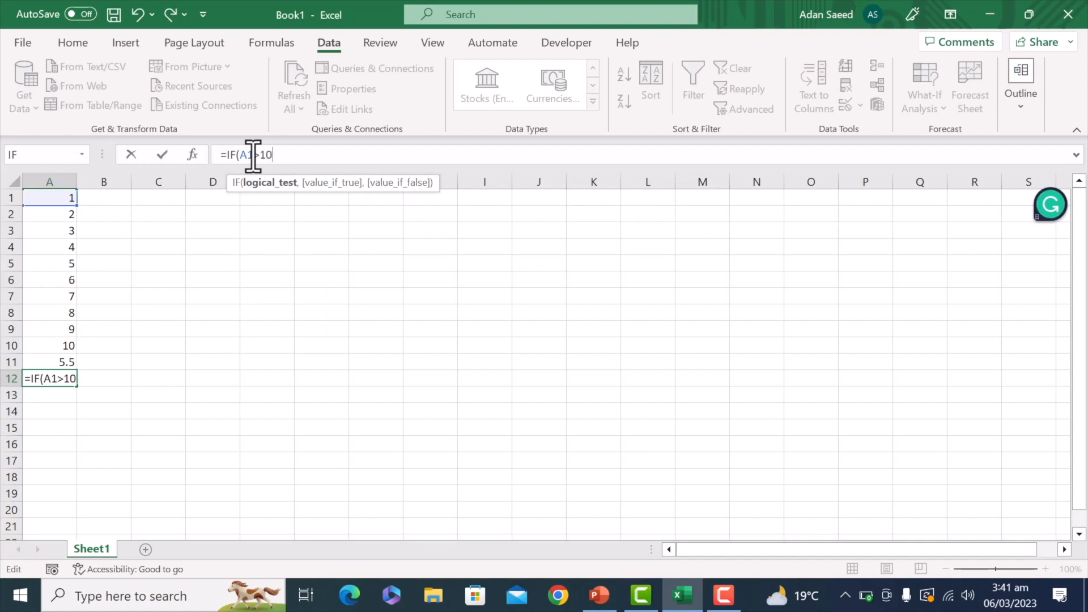
pyautogui.write(',')
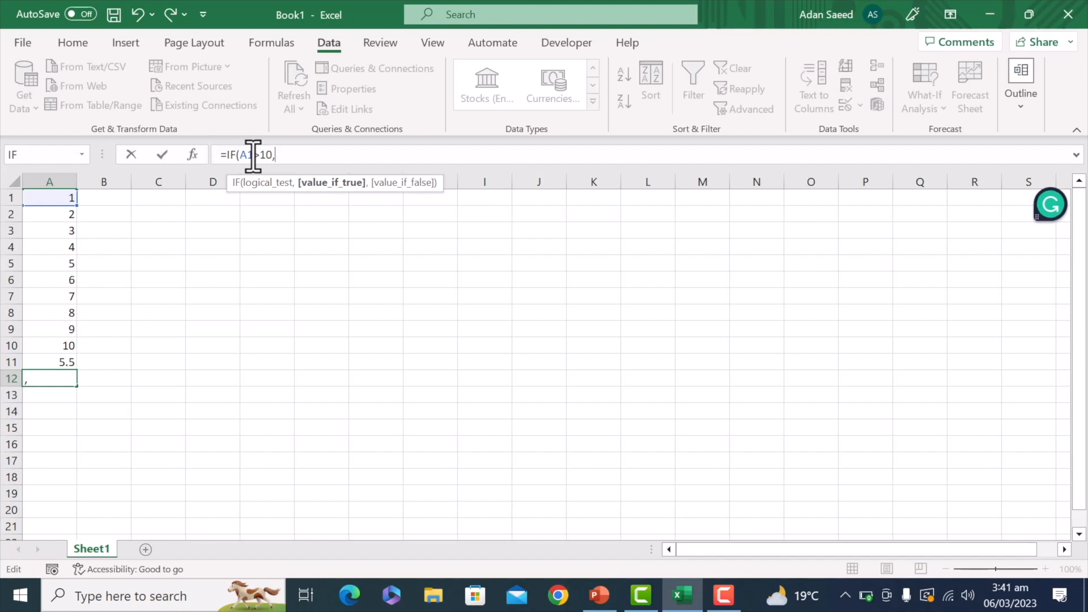
pyautogui.write('""')
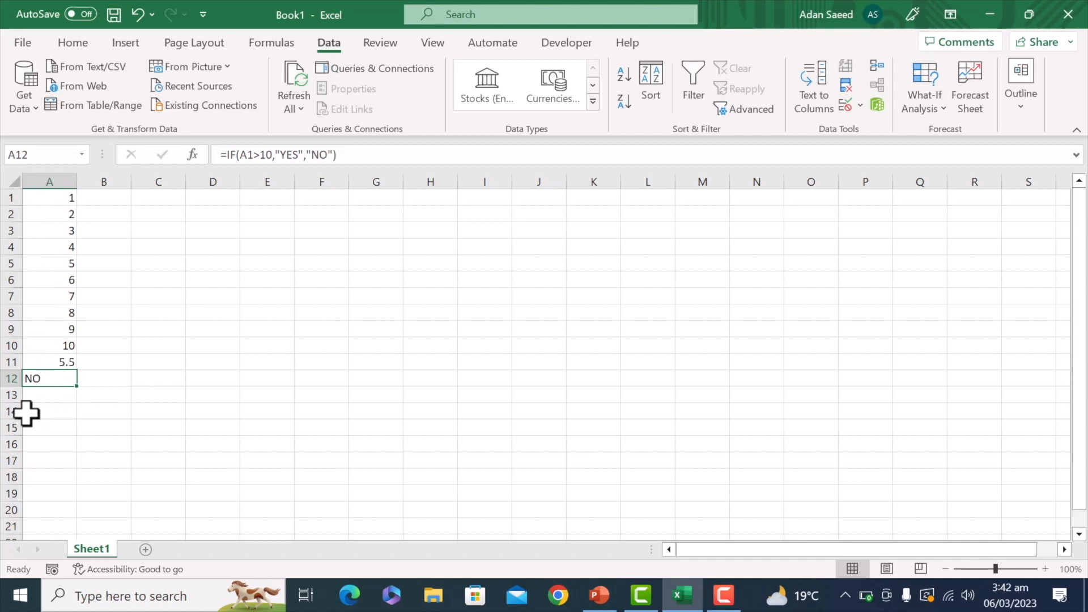
pyautogui.moveTo(46, 397)
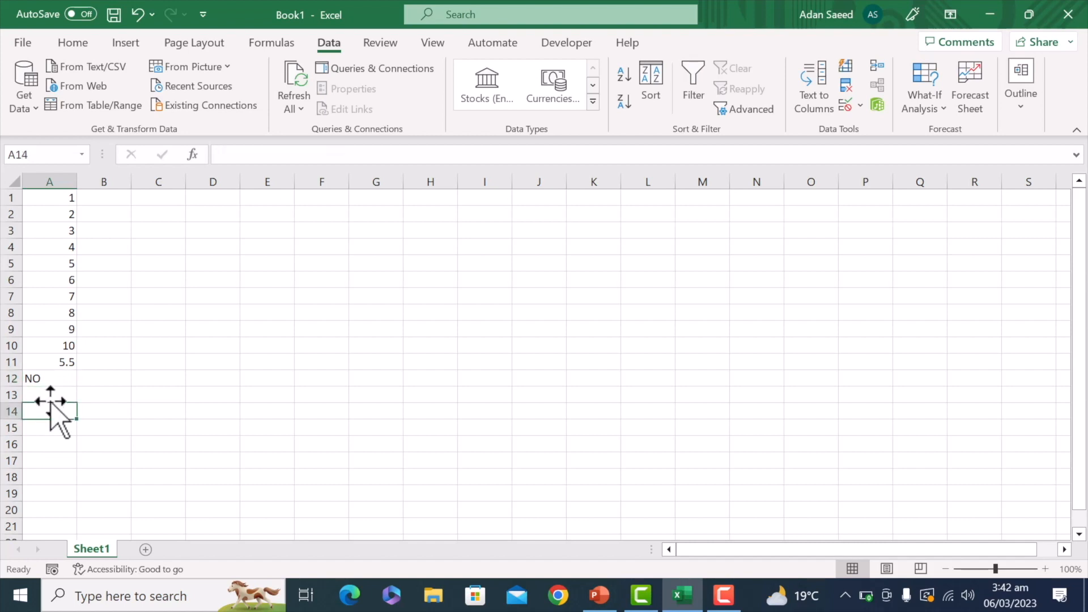
# - Enter =COUNT(A1:A10) in A13 so it displays 10
pyautogui.click(48, 394)
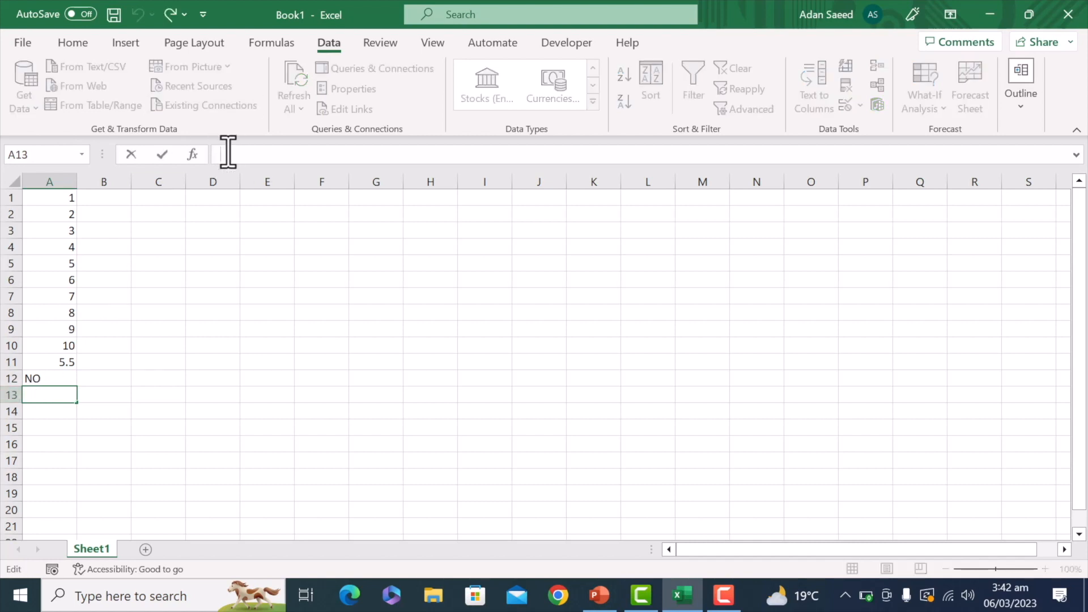
pyautogui.write('=')
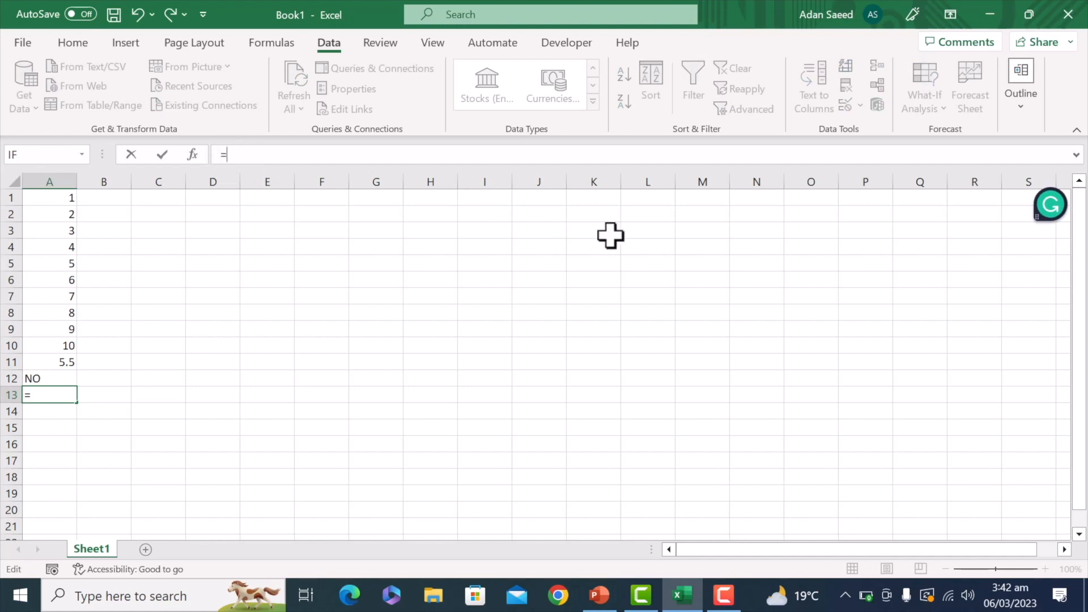
pyautogui.write('COU')
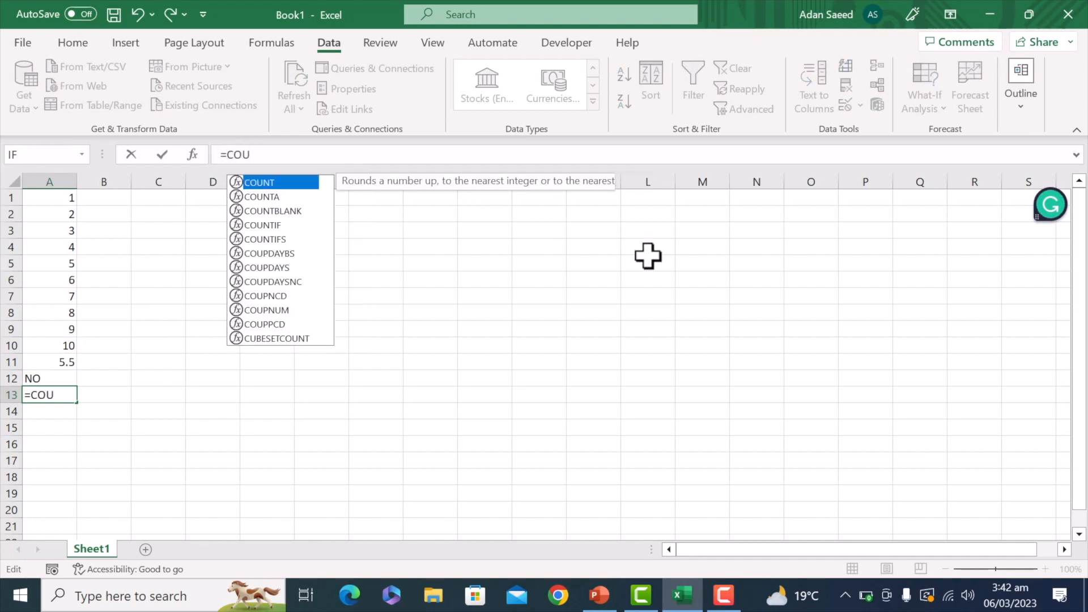
pyautogui.write('N')
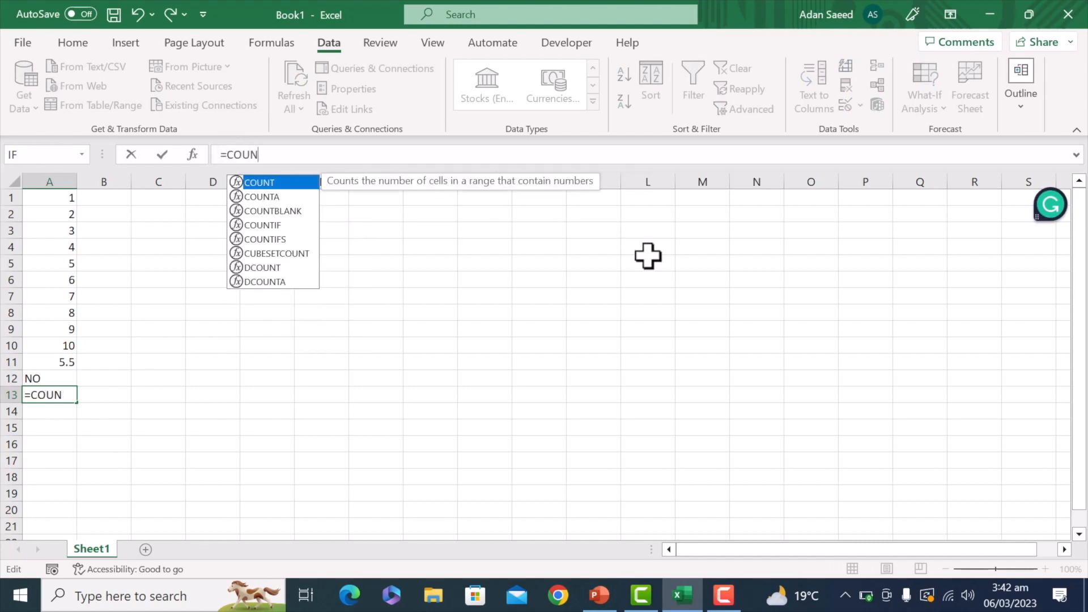
pyautogui.write('T(')
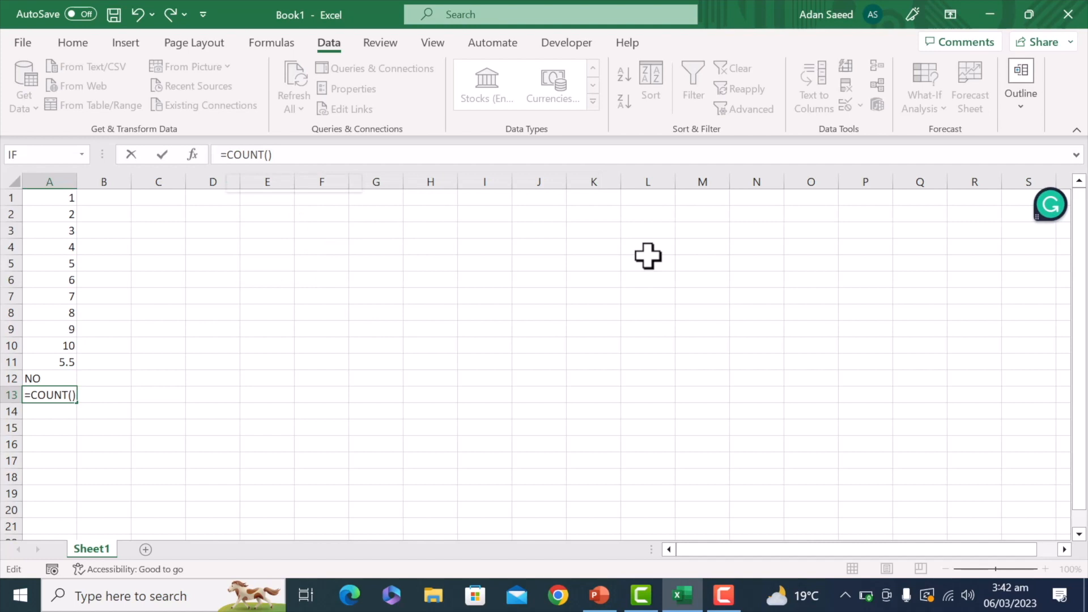
pyautogui.click(49, 198)
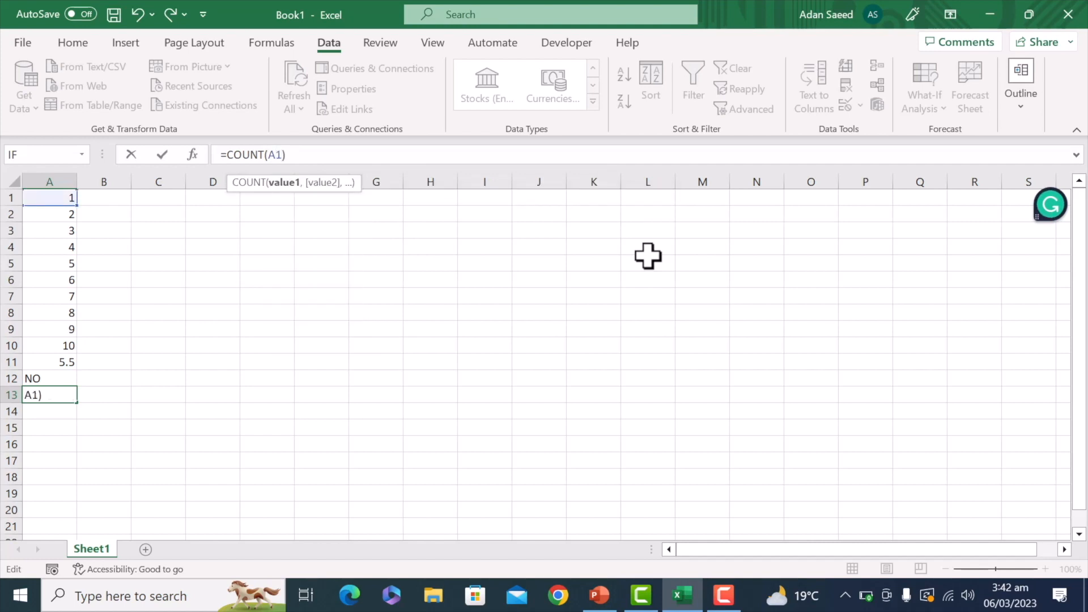
pyautogui.moveTo(49, 198); pyautogui.dragTo(49, 346)
pyautogui.write('=')
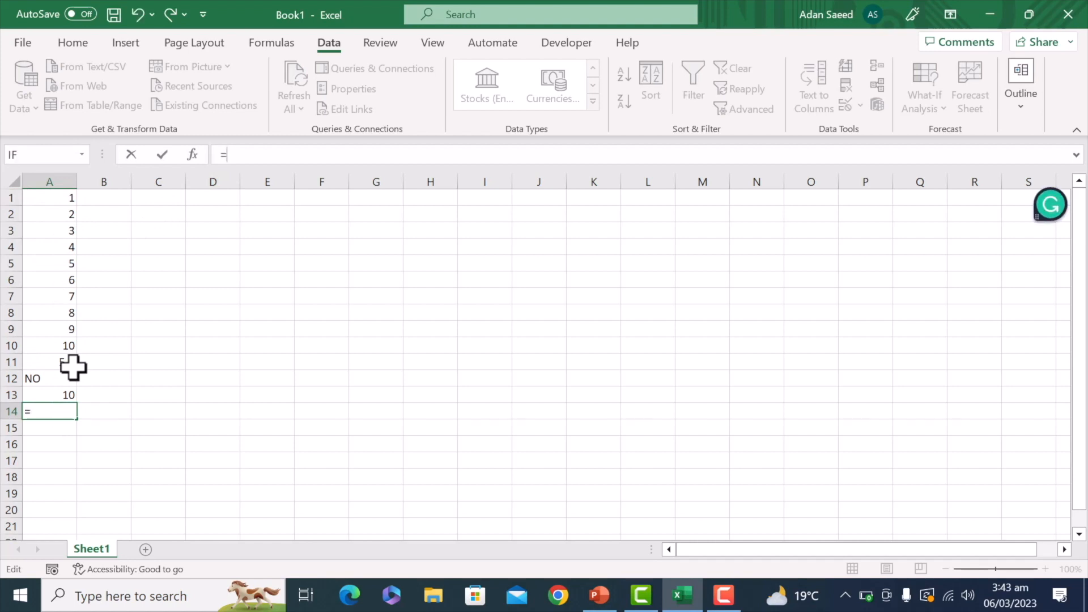
# - Enter =MAX(A1:A10) in A14 so it displays 10
pyautogui.write('MAX(')
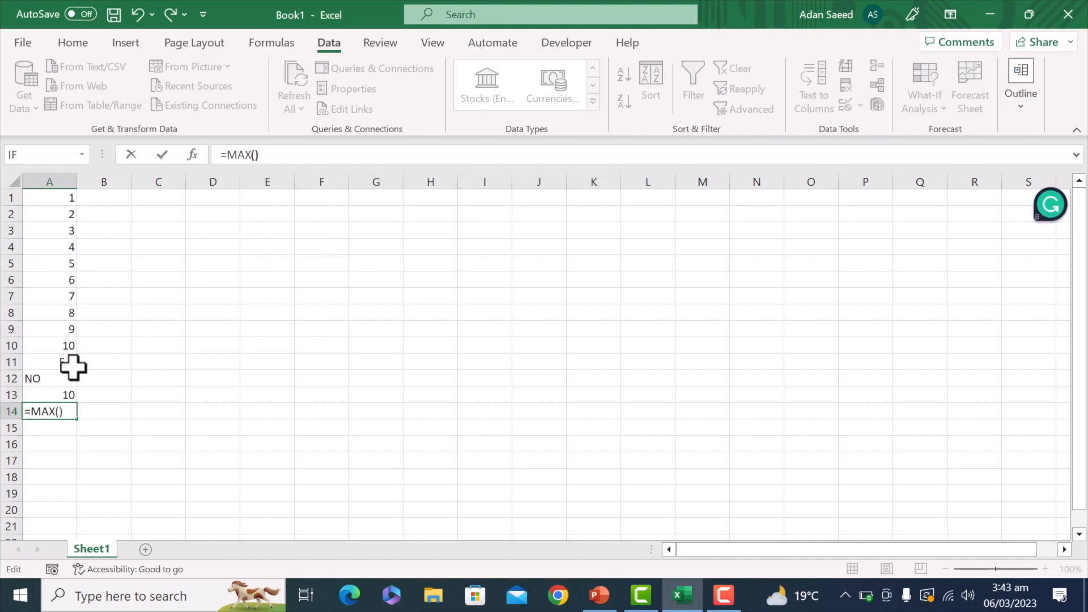
pyautogui.click(49, 197)
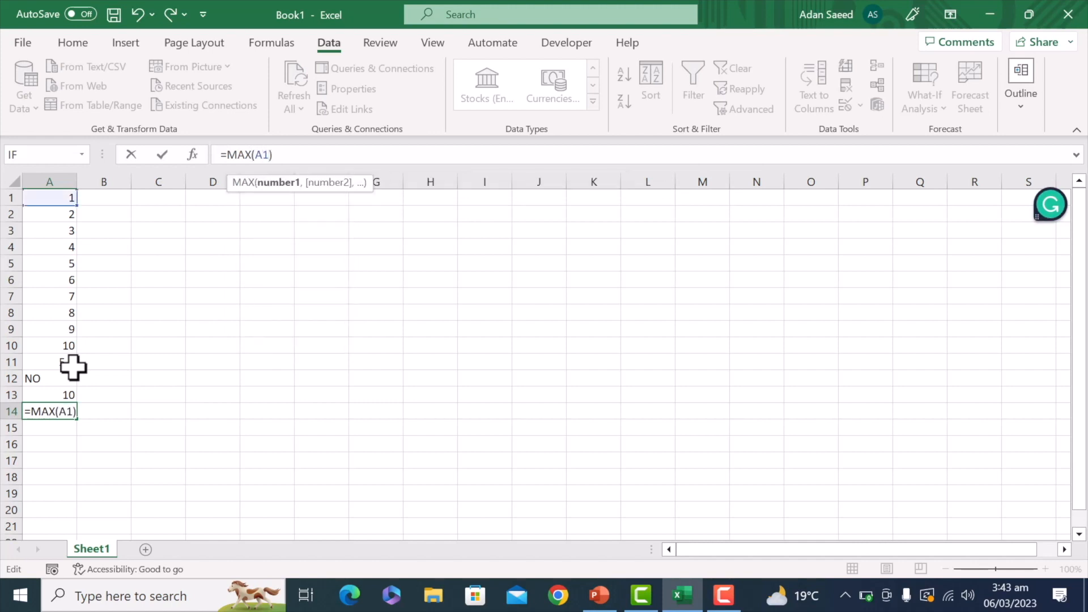
pyautogui.moveTo(49, 197); pyautogui.dragTo(49, 346)
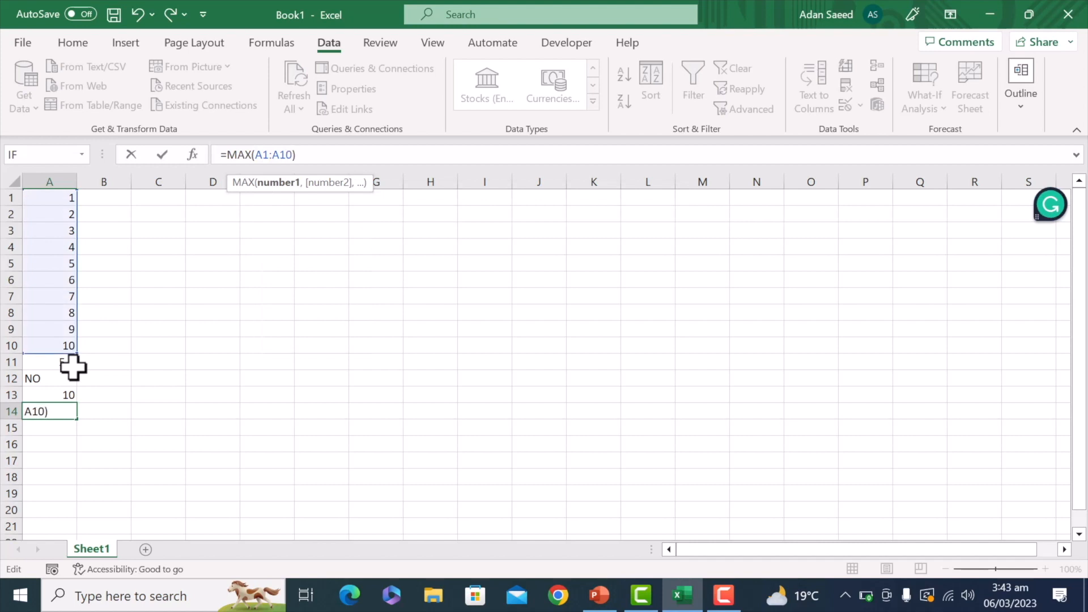
pyautogui.press('Enter')
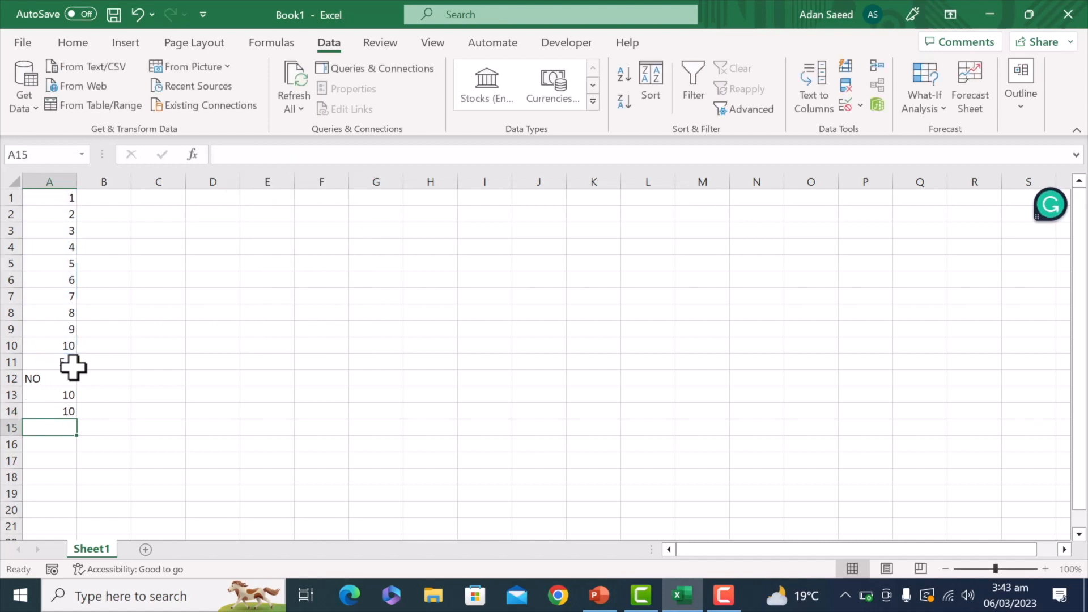
pyautogui.write('5.5')
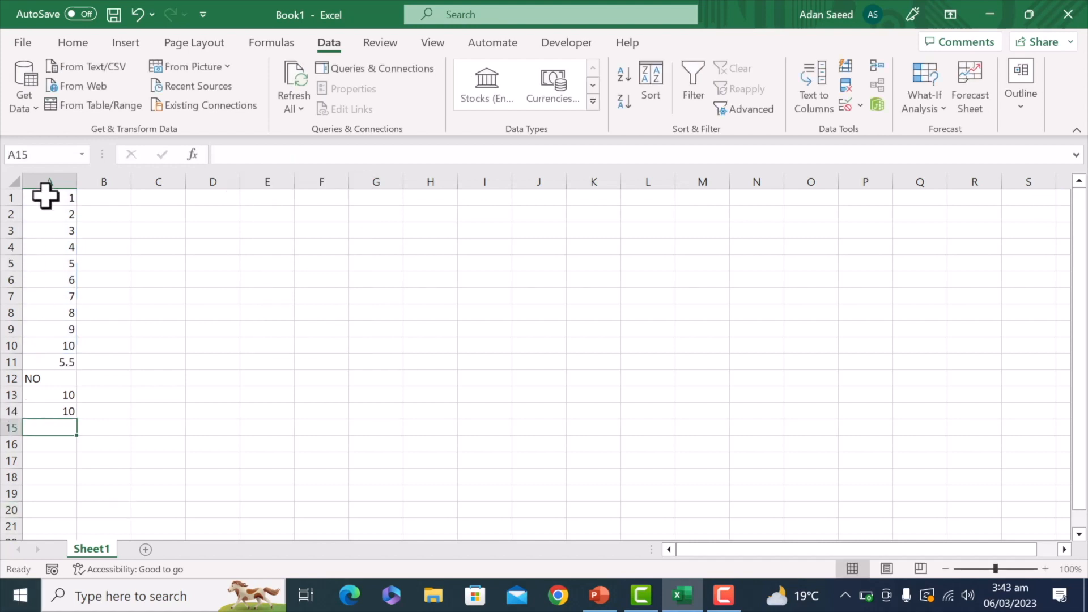
pyautogui.moveTo(61, 350)
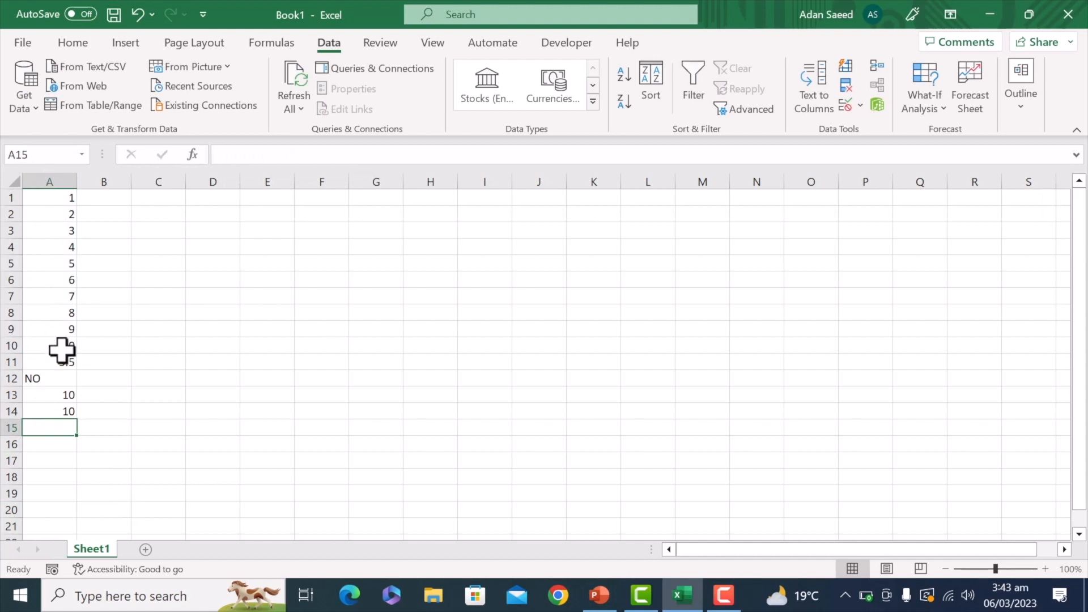